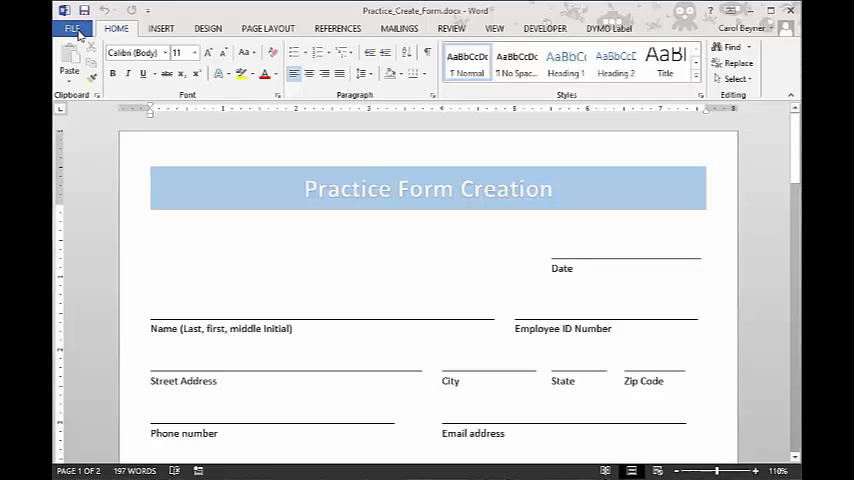
- Show the Info page for the Practice_Create_Form document
click(72, 28)
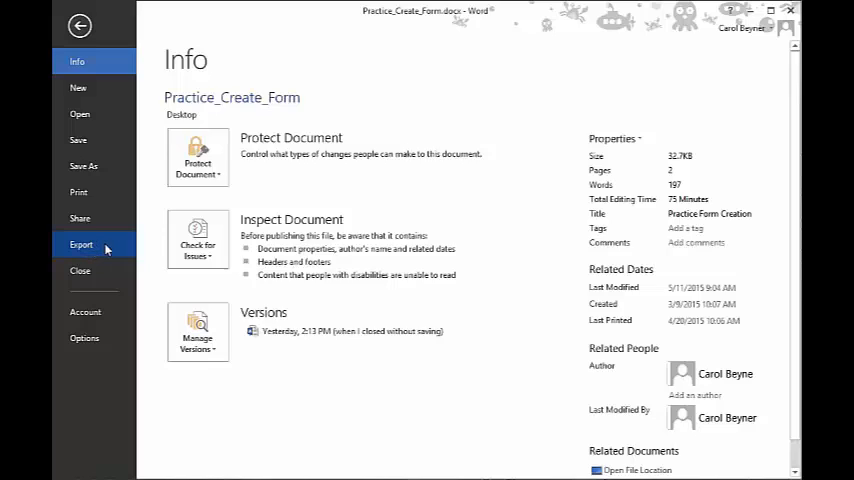
- Start Create PDF/XPS from Export, reaching the Publish as PDF or XPS dialog
click(80, 244)
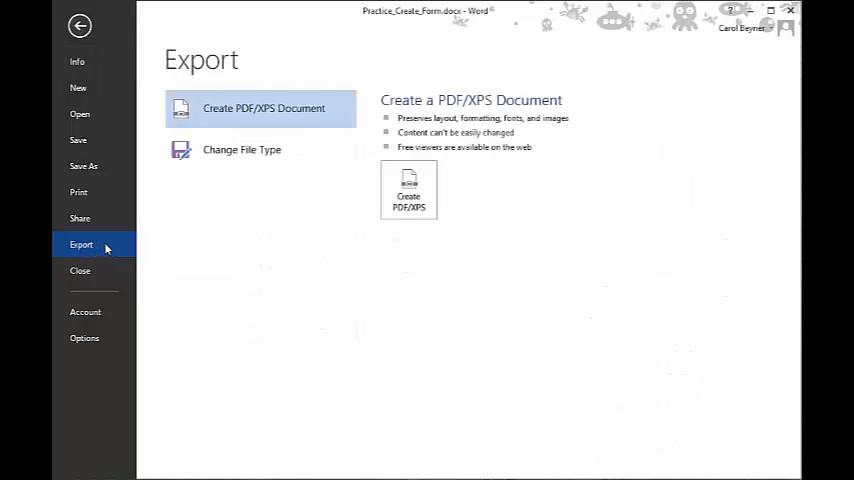
mouse_move(218, 118)
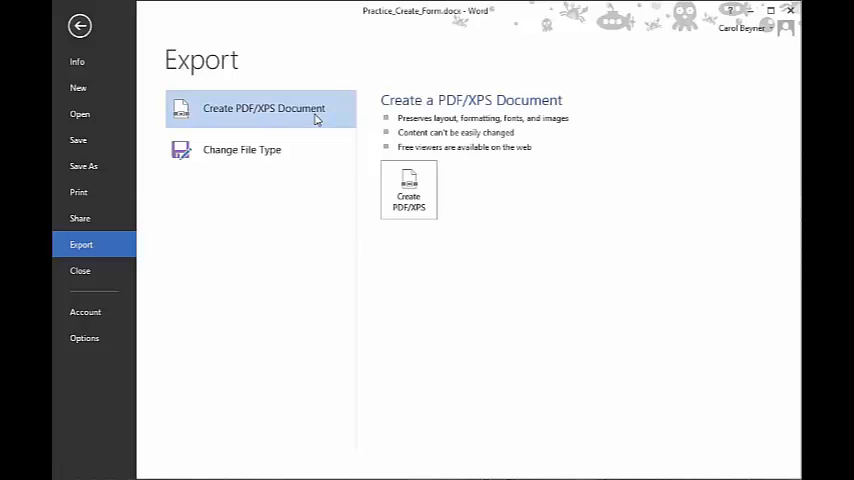
mouse_move(392, 224)
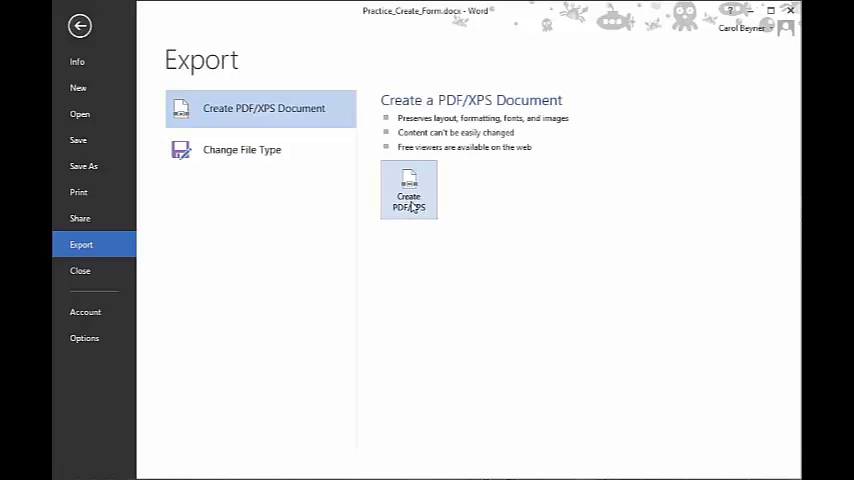
mouse_move(394, 216)
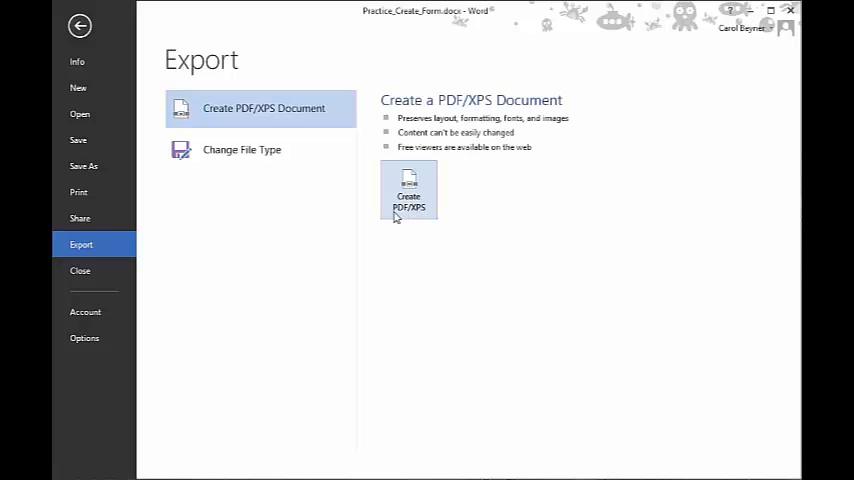
click(408, 190)
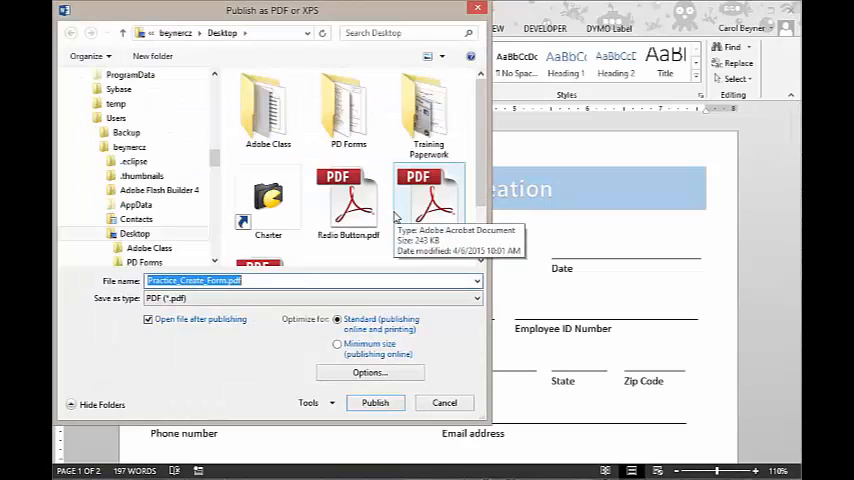
- Publish the form as a PDF to the Desktop and return to the document
click(136, 232)
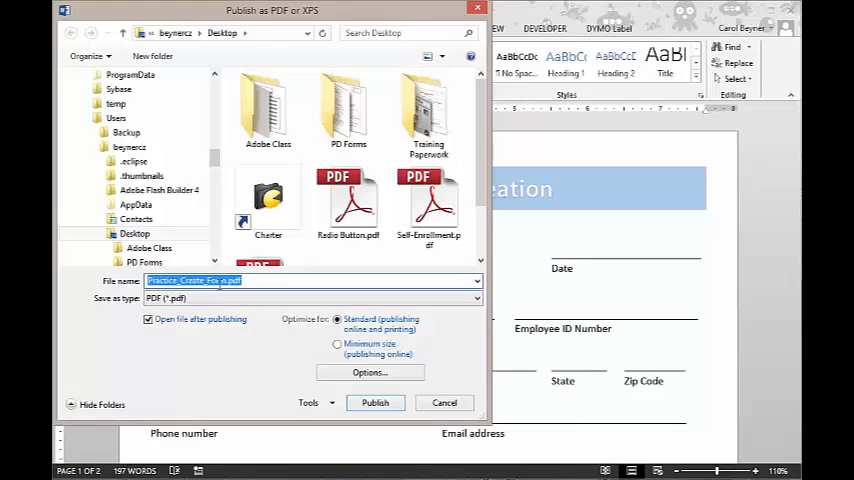
click(244, 280)
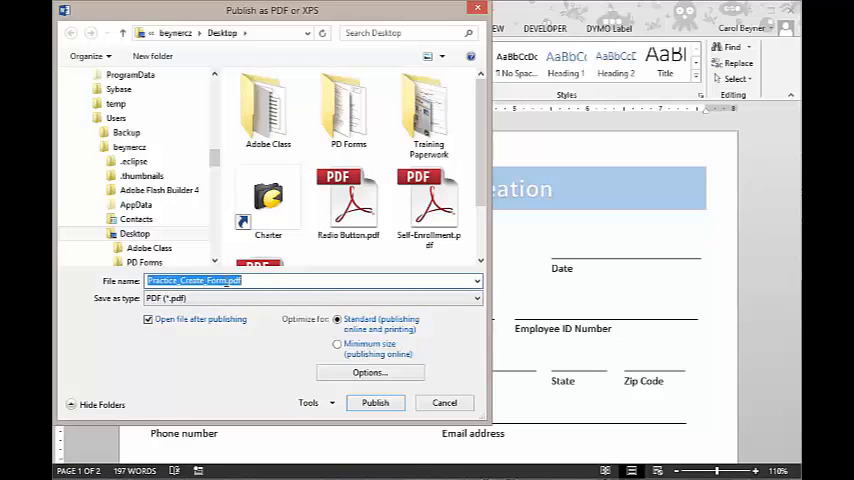
mouse_move(288, 418)
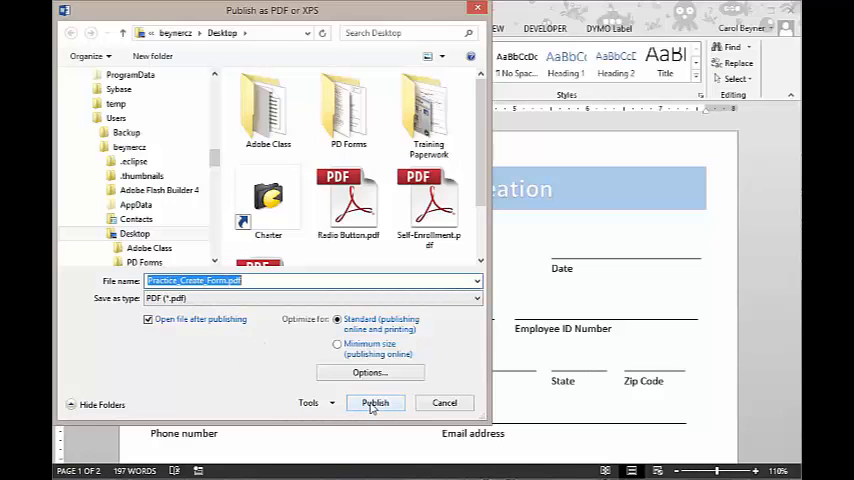
click(376, 402)
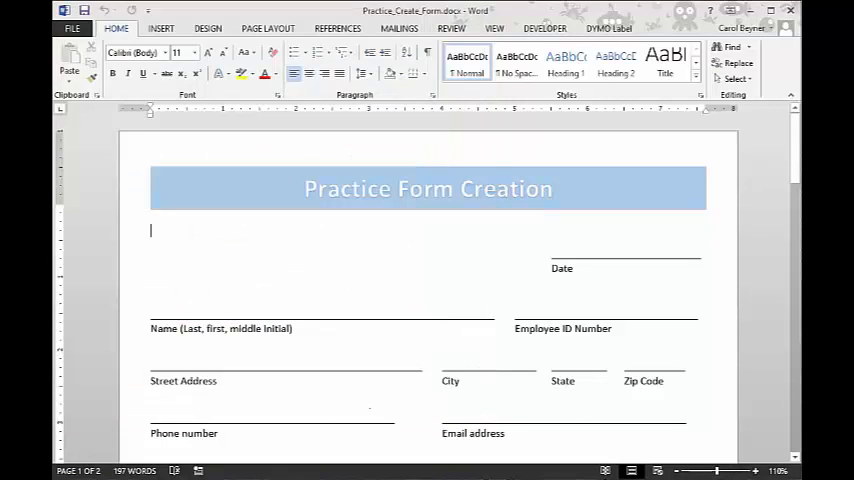